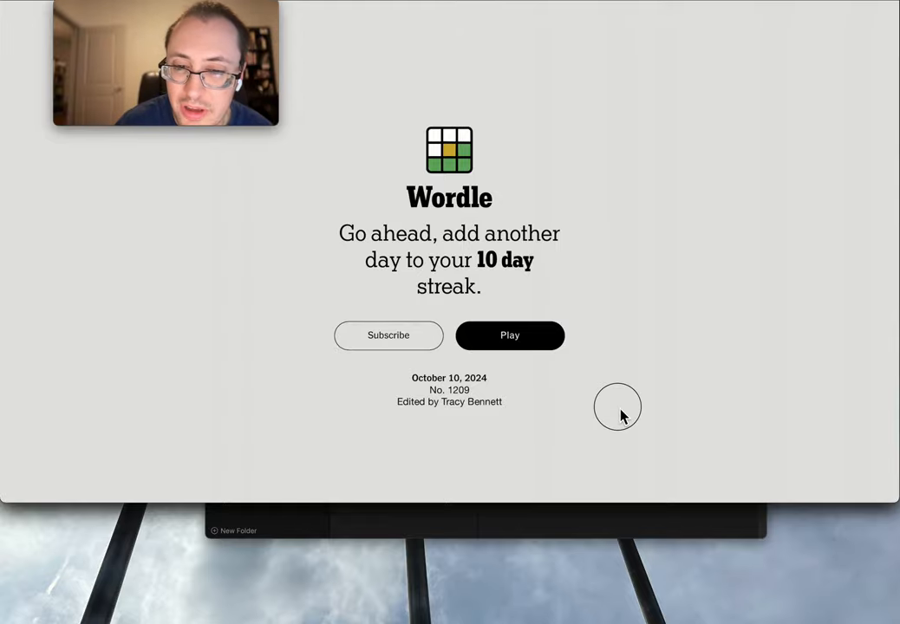
Start today's Wordle puzzle No. 1209 from the welcome screen.
{"action": "left_click", "coordinate": [510, 336]}
{"action": "type", "text": "DOGG"}
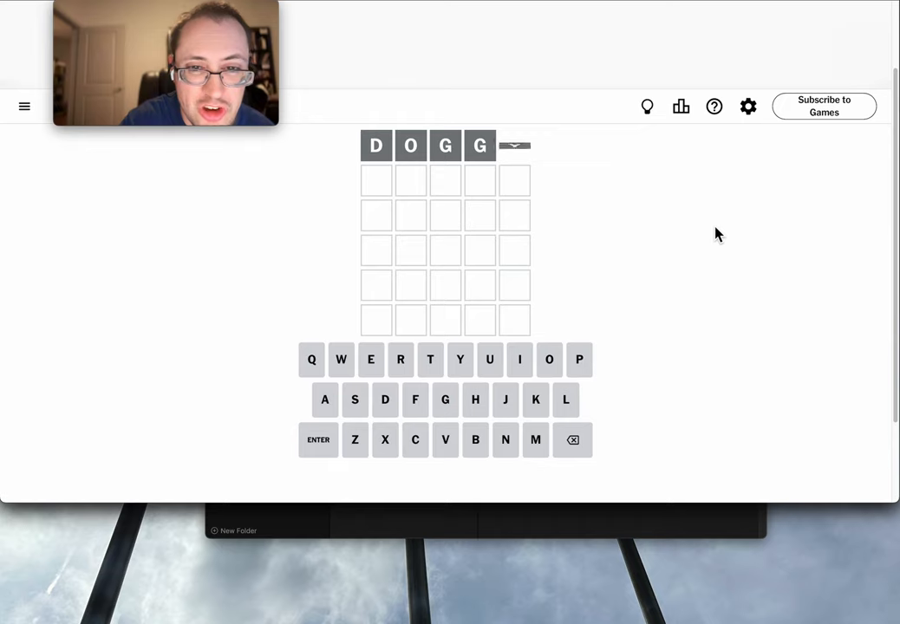
{"action": "left_click", "coordinate": [459, 359]}
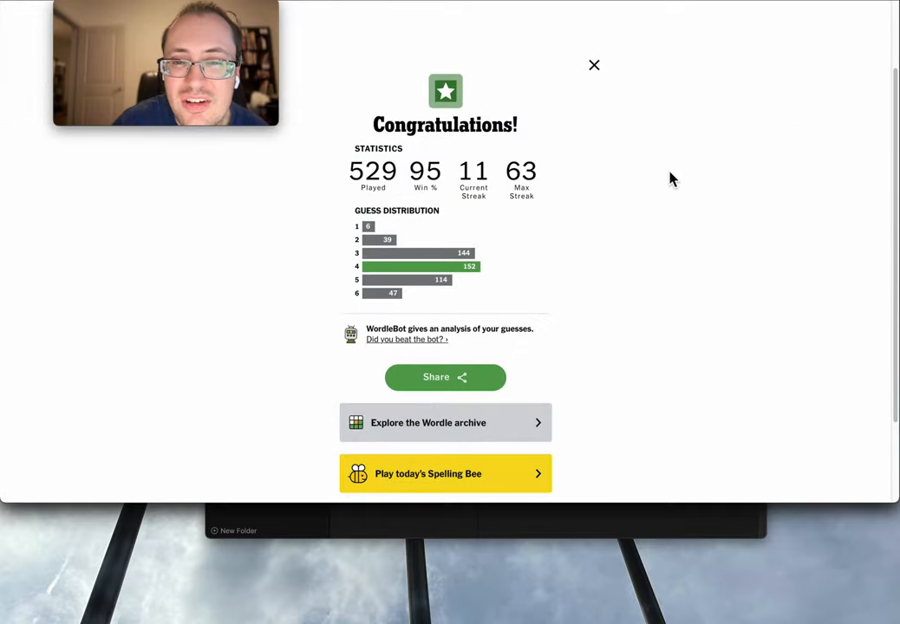
Close the Congratulations statistics to reveal the solved DOGGY, PLANT, BAKER, CARVE board.
{"action": "left_click", "coordinate": [594, 65]}
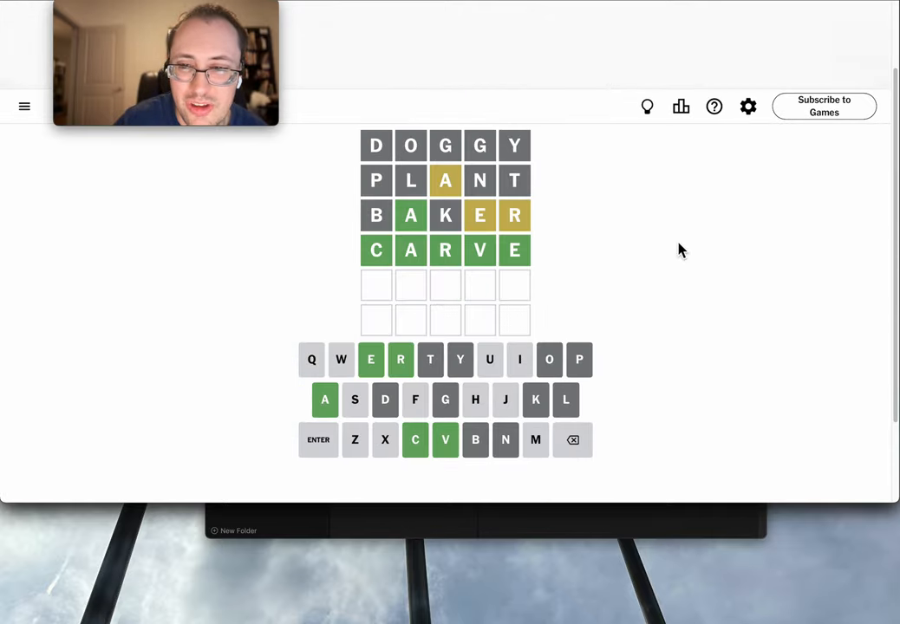